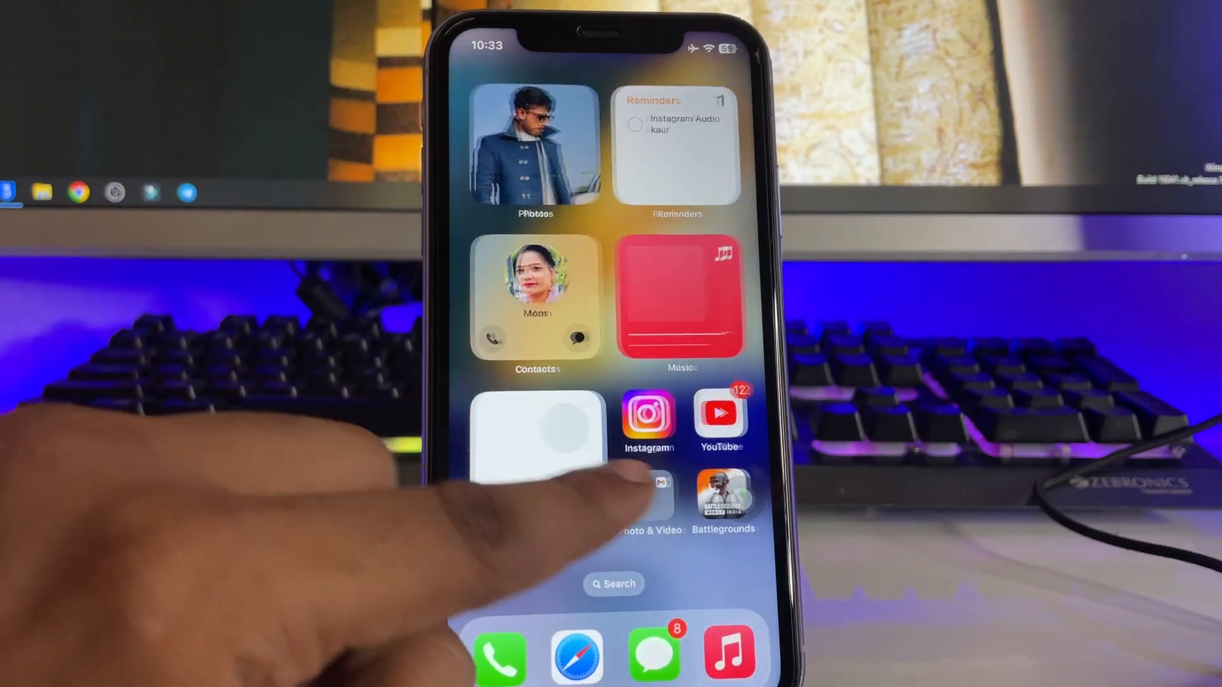
# Swipe to the Home Screen page holding only the single Contacts widget
pyautogui.hscroll(-3)
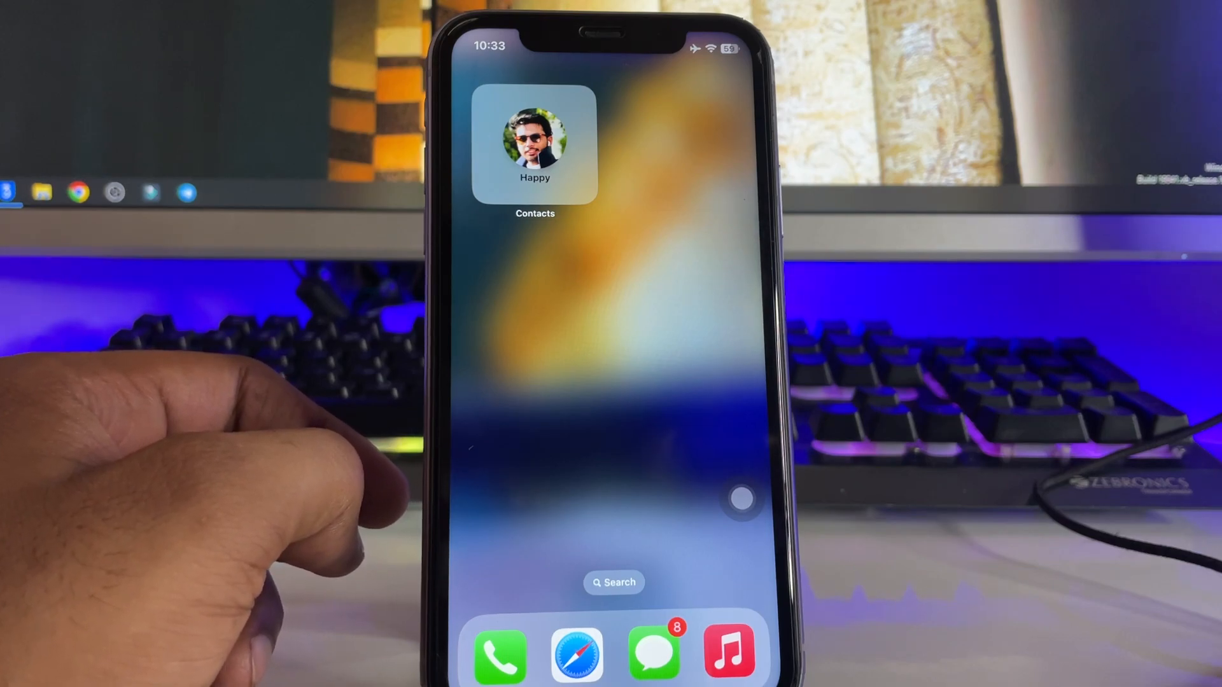
# Add the portrait photo to a new album named 'Jash' via Share > Add to Album
pyautogui.hscroll(-3)
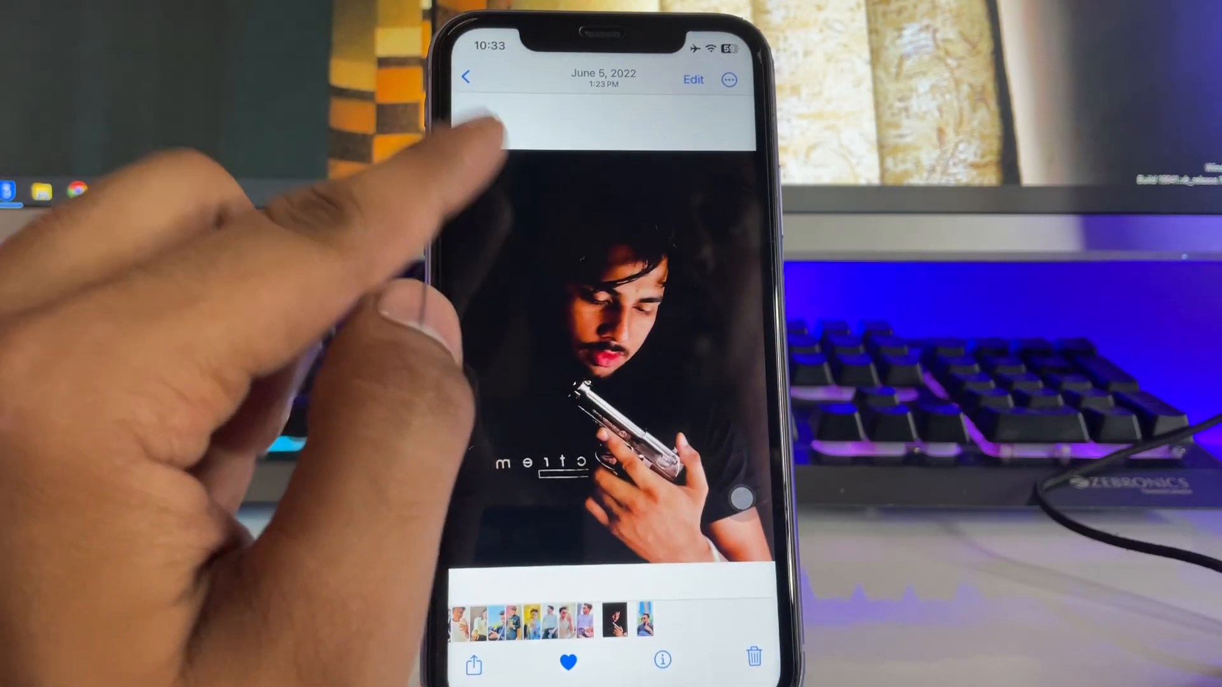
pyautogui.click(468, 74)
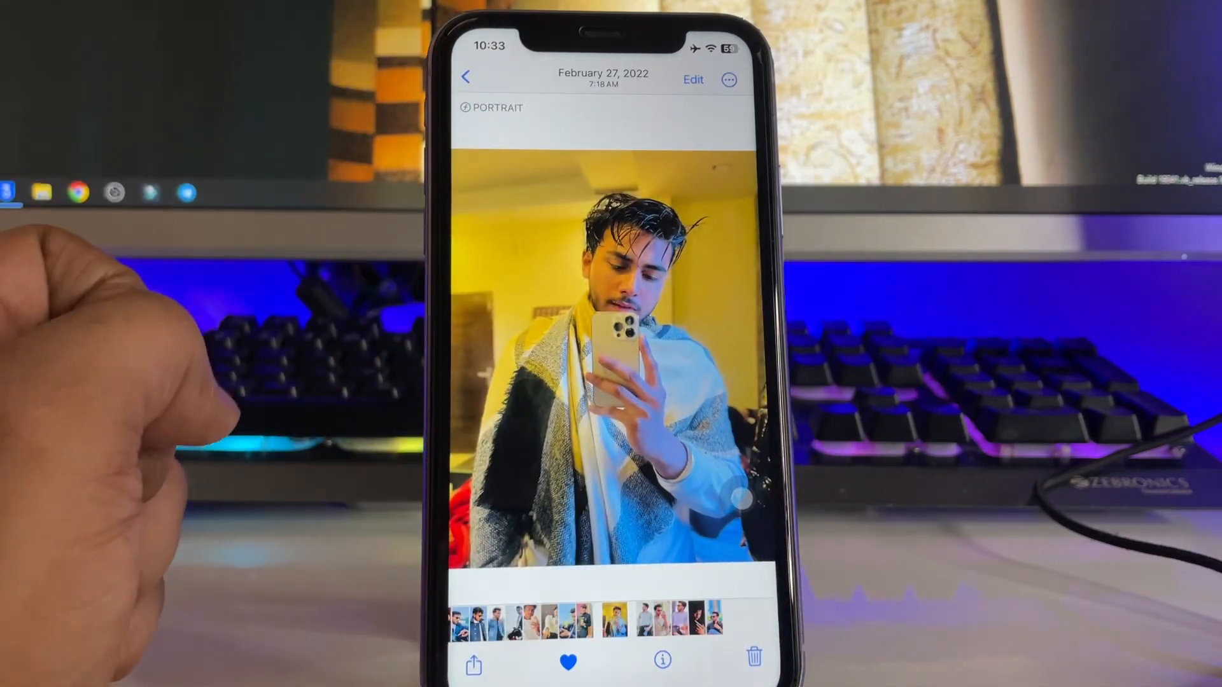
pyautogui.click(466, 74)
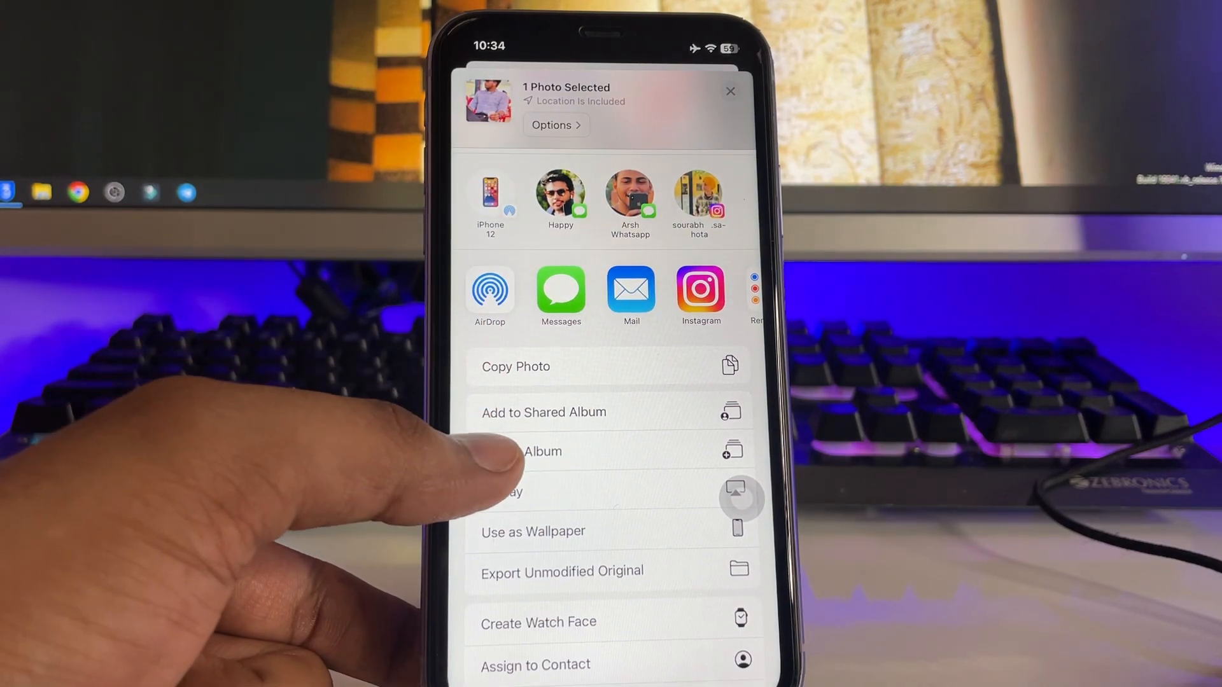
pyautogui.click(565, 450)
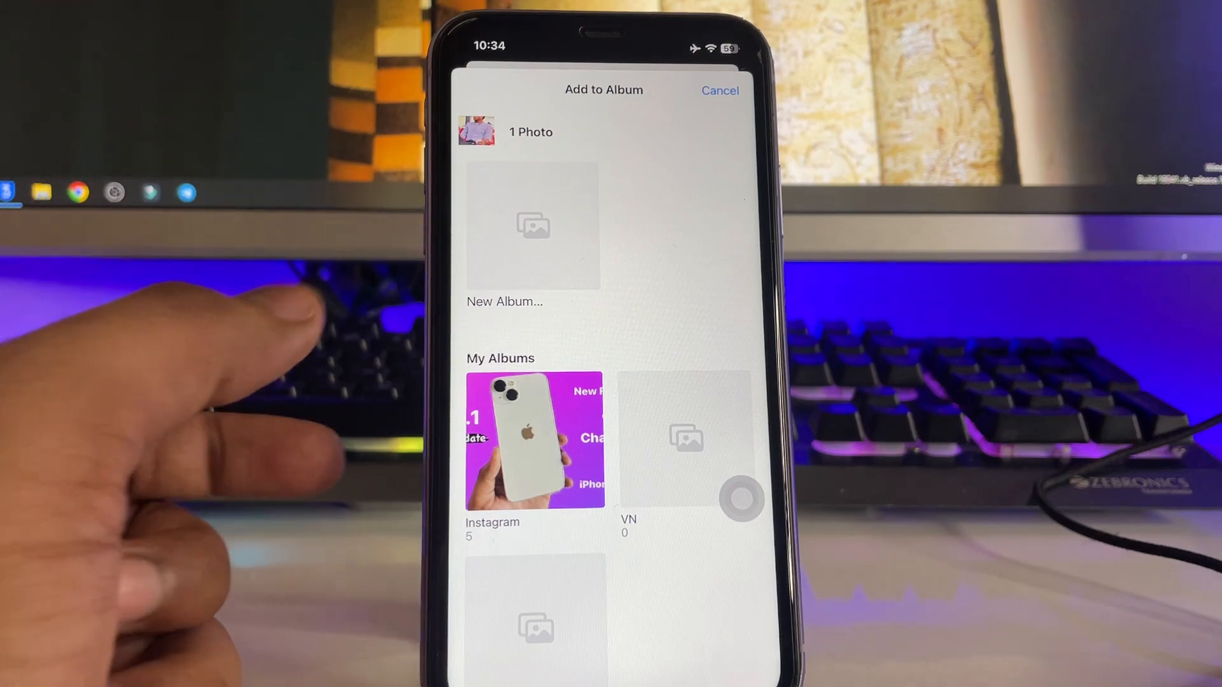
pyautogui.click(532, 224)
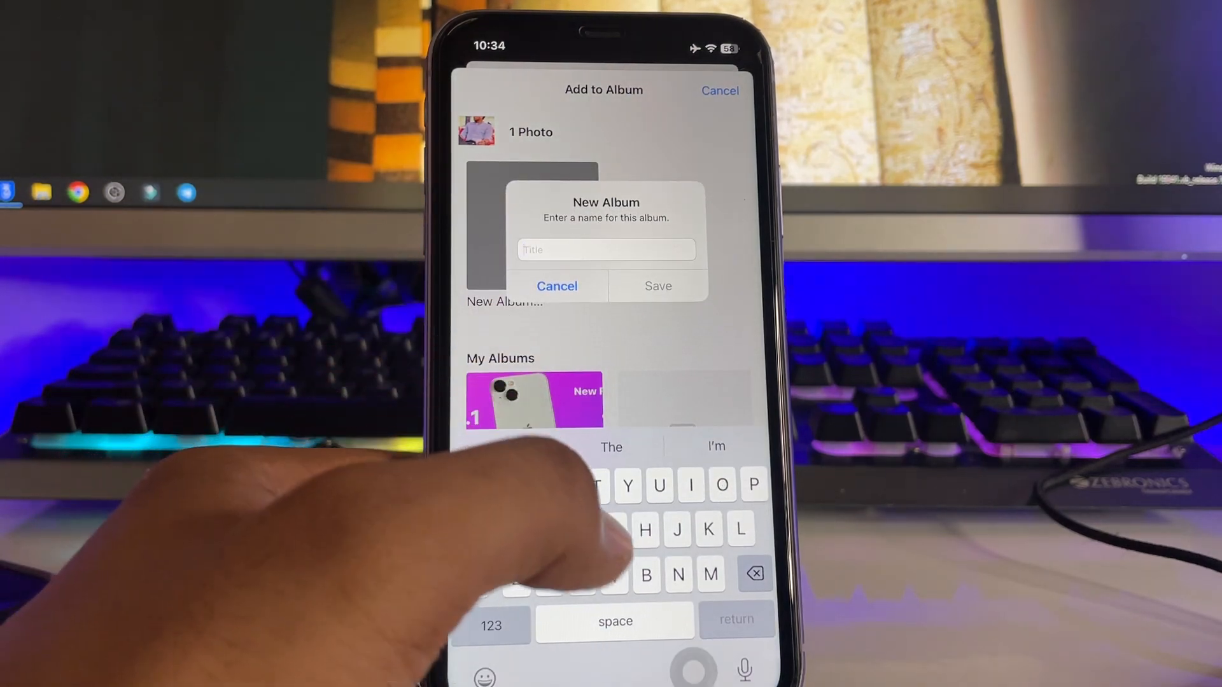
pyautogui.write('Jash')
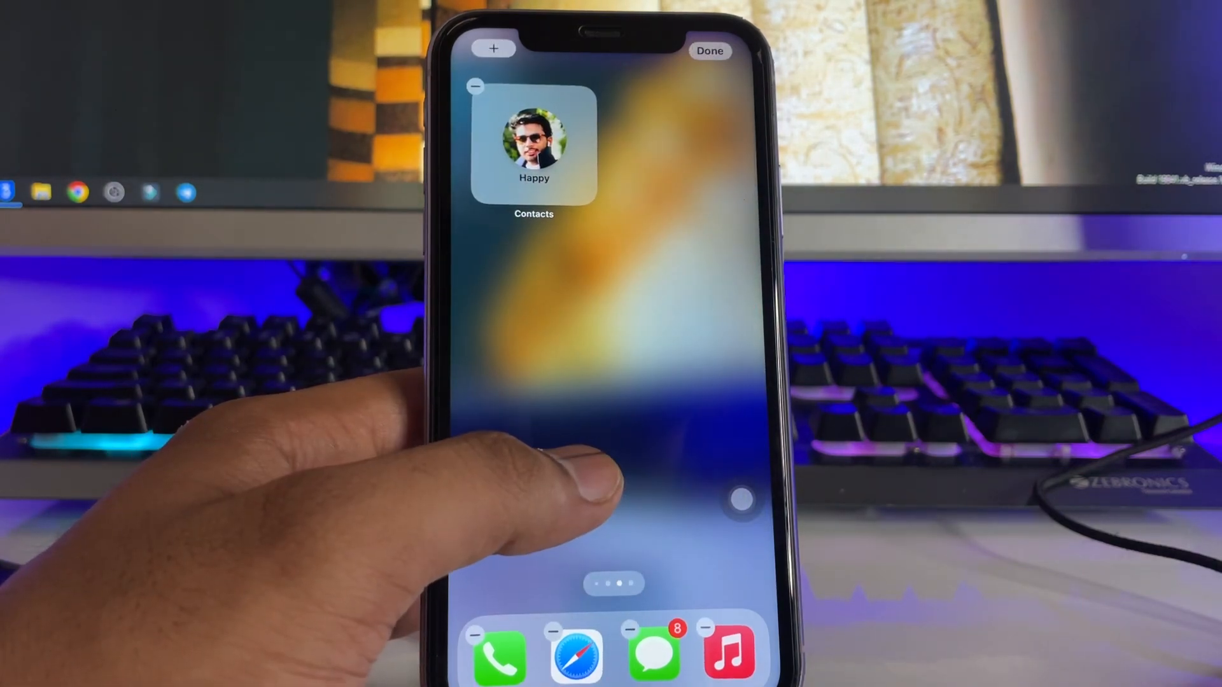
# Add a Photos widget from the widget gallery beside the Contacts widget
pyautogui.click(712, 51)
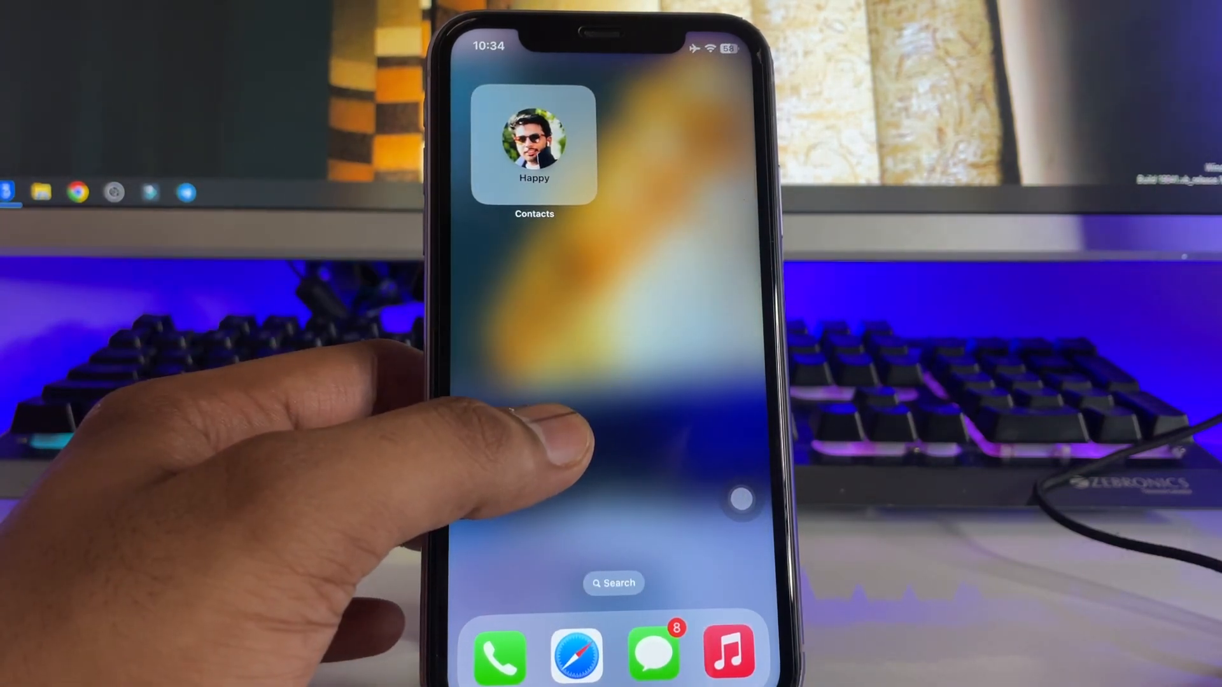
pyautogui.click(534, 150)
pyautogui.write('P')
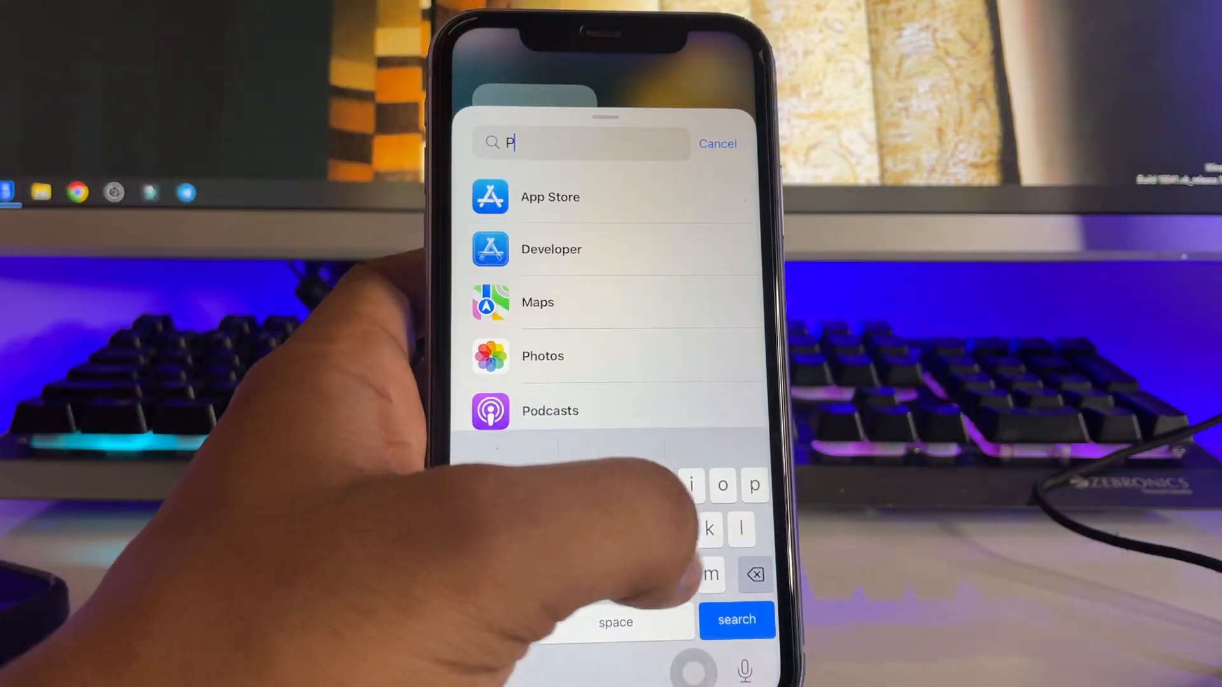
pyautogui.click(542, 356)
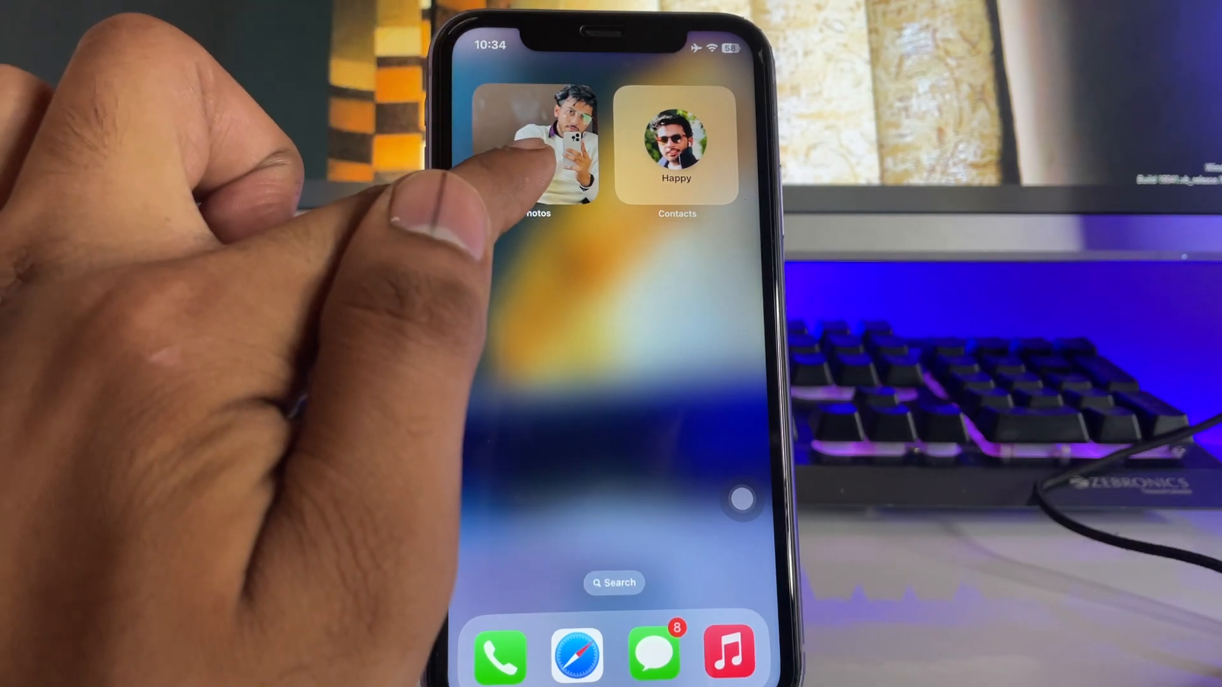
# Set the Photos widget's album to the new 'Jash' album instead of Favorites
pyautogui.click(553, 150)
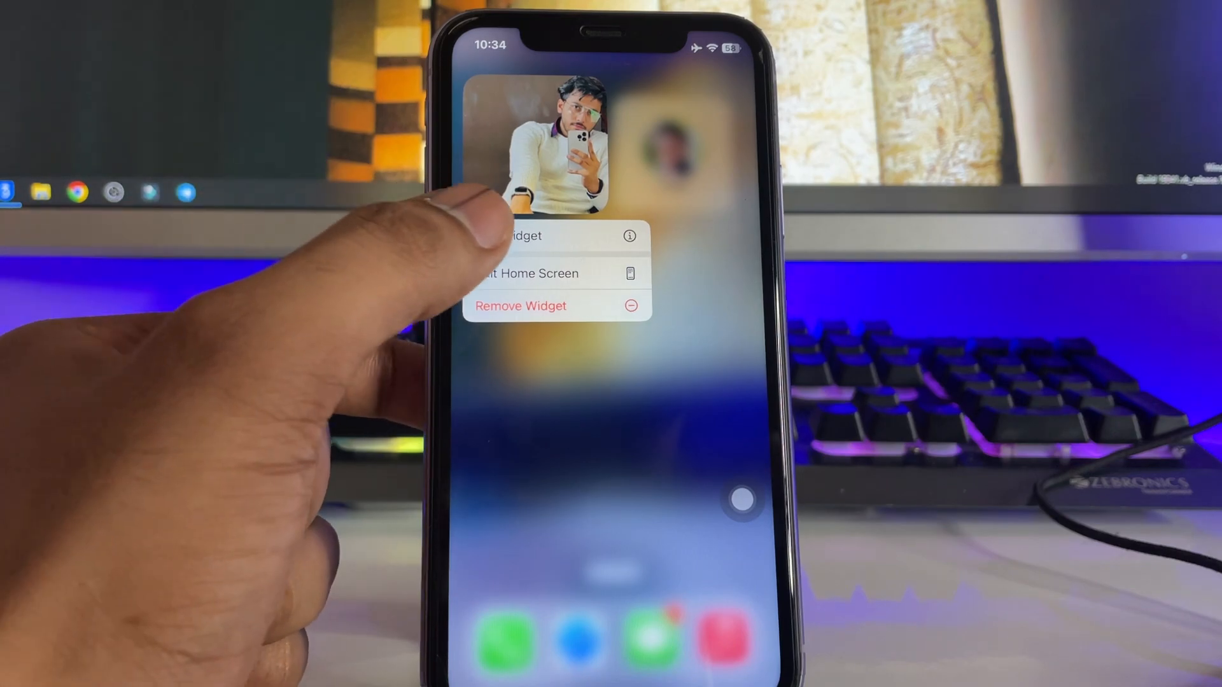
pyautogui.click(547, 237)
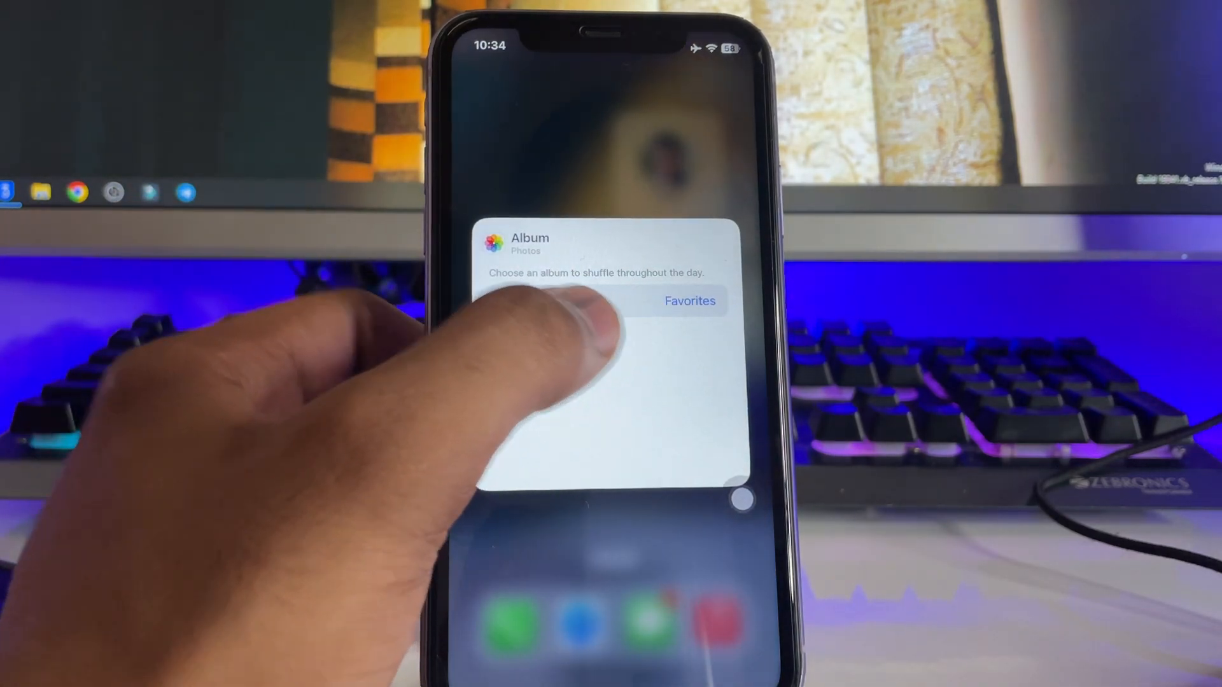
pyautogui.click(689, 300)
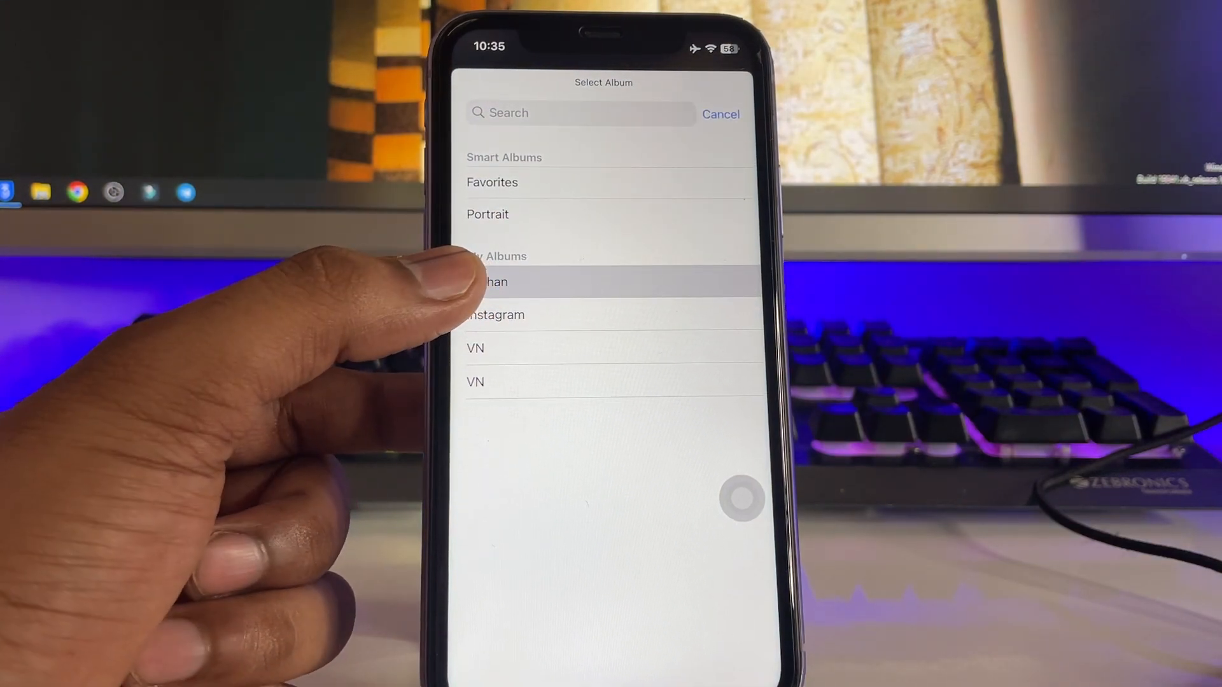
pyautogui.click(498, 281)
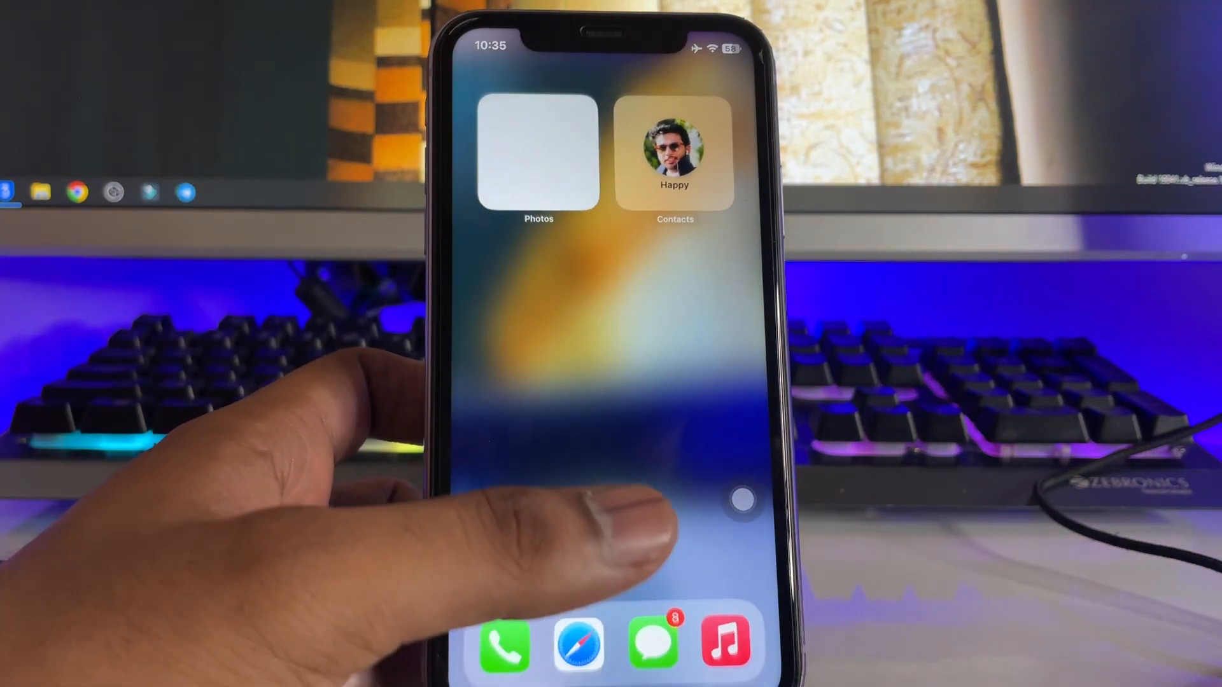
# From the widget, open the album in Photos and start the Select Items picker, browsing the library
pyautogui.click(536, 158)
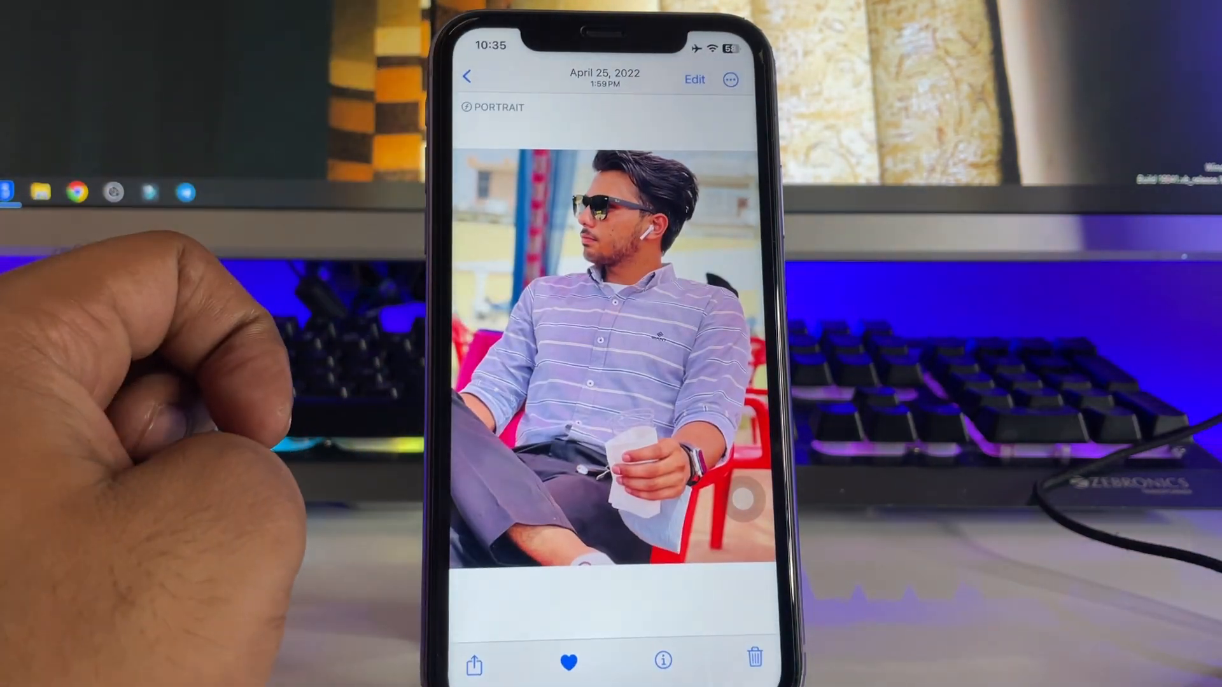
pyautogui.click(468, 74)
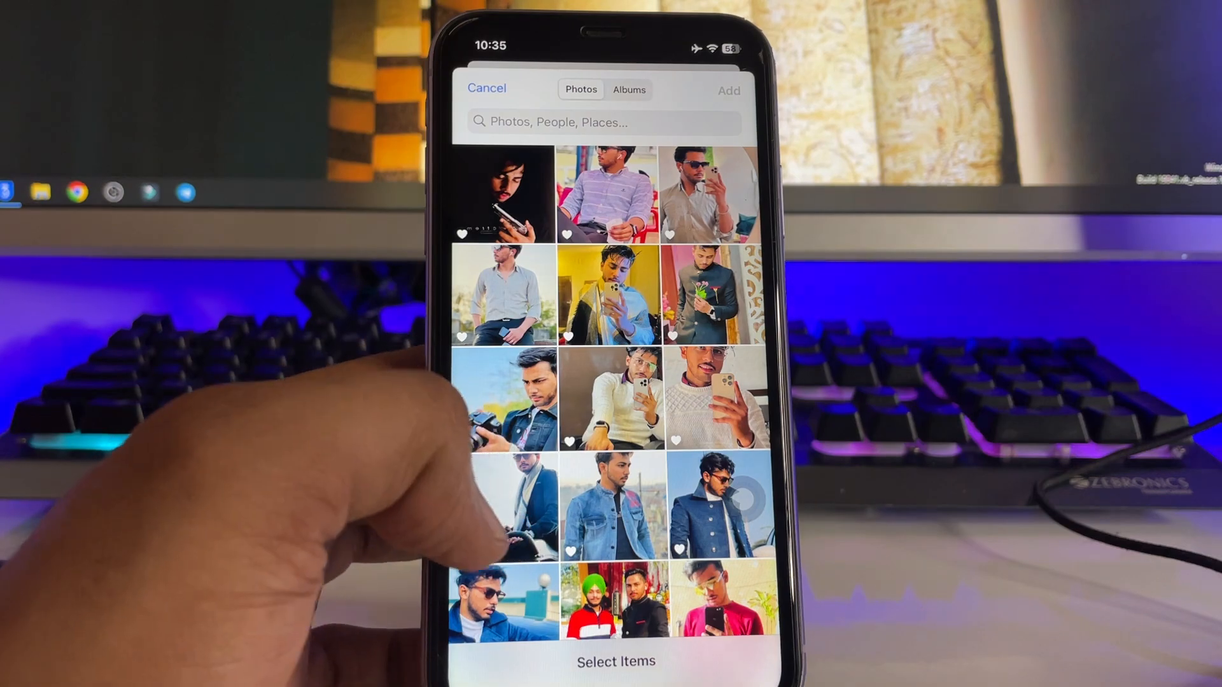
pyautogui.scroll(-3)
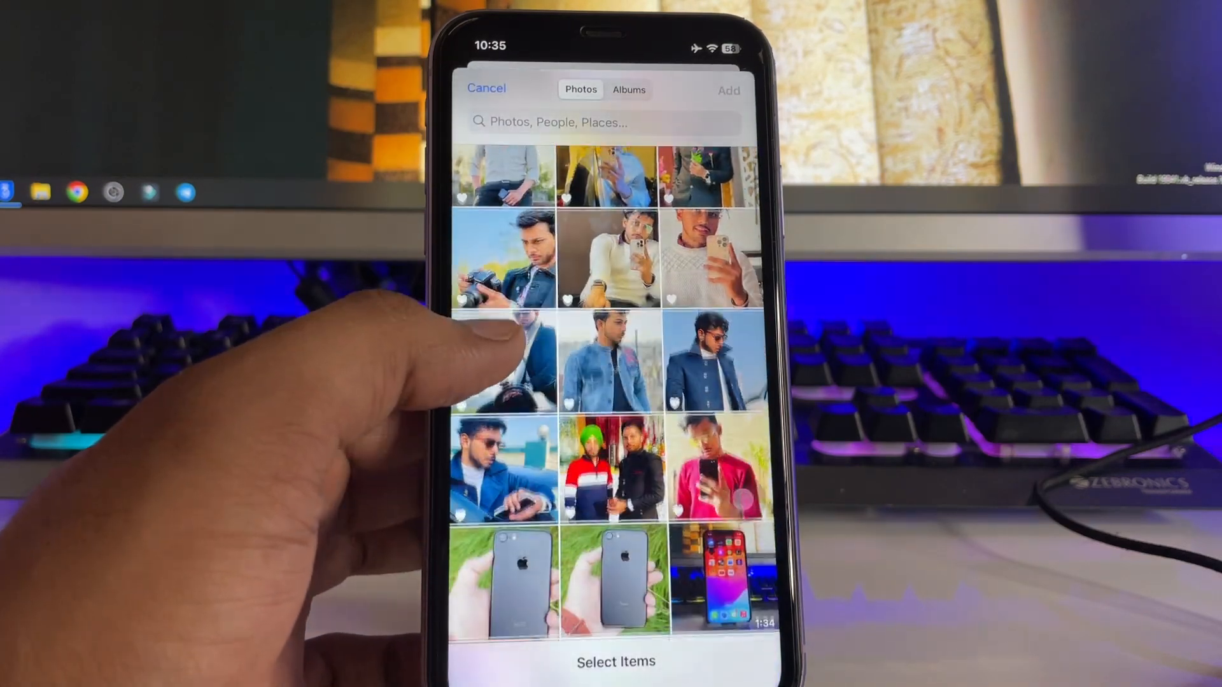
pyautogui.scroll(-3)
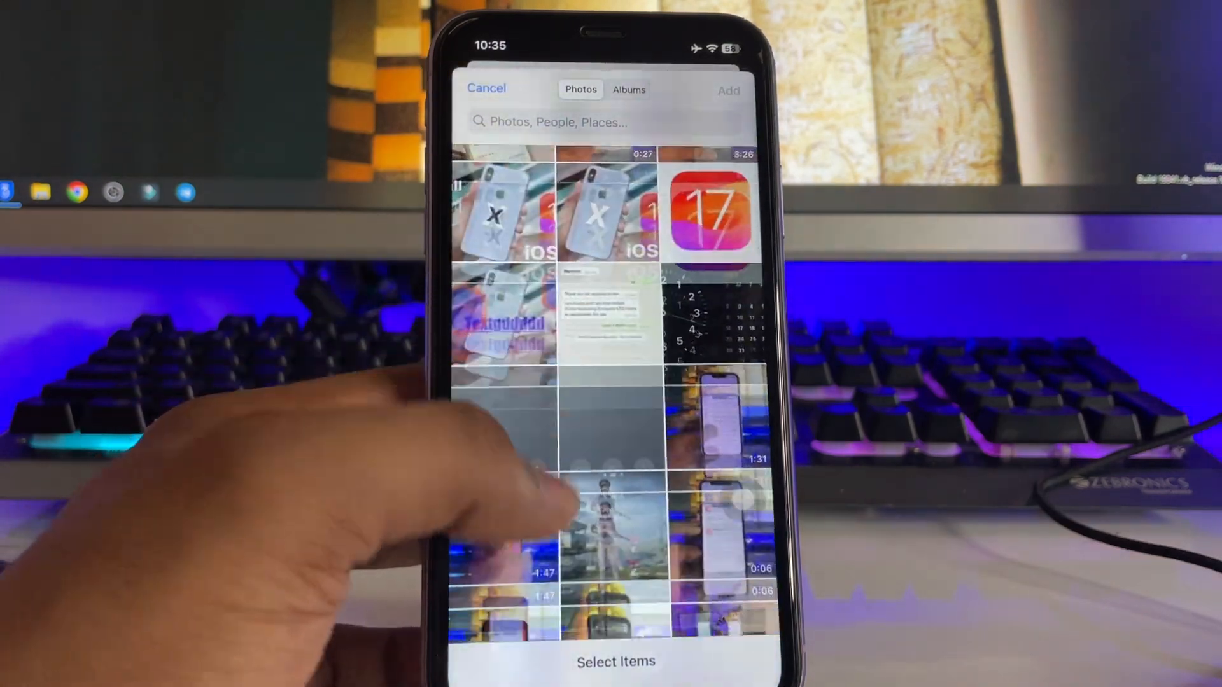